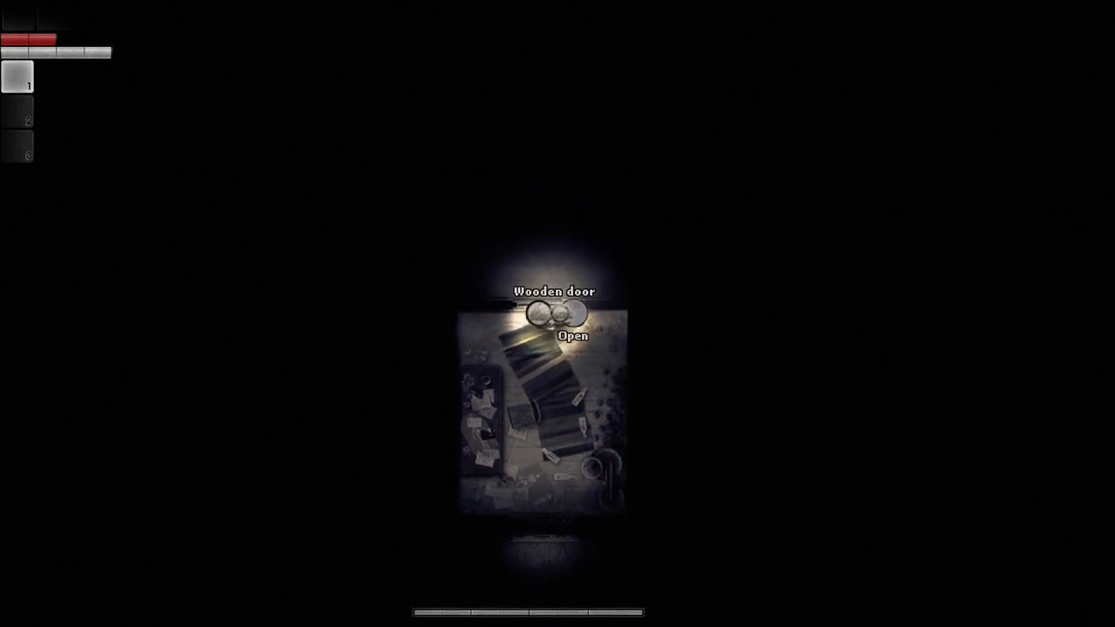
{"action": "left_click", "coordinate": [558, 317]}
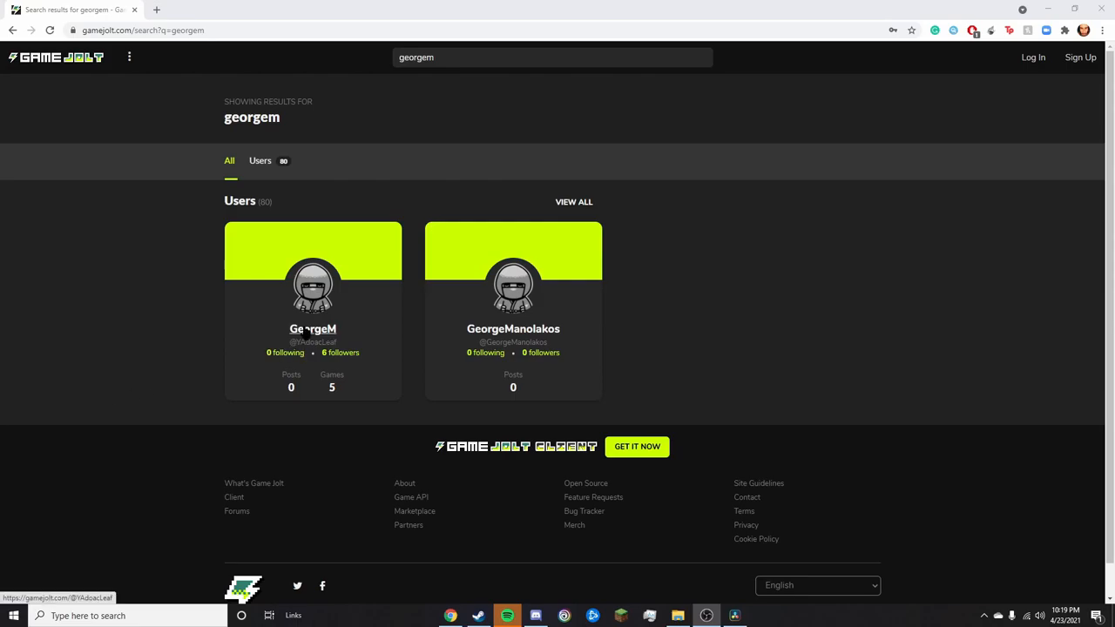
{"action": "left_click", "coordinate": [312, 328]}
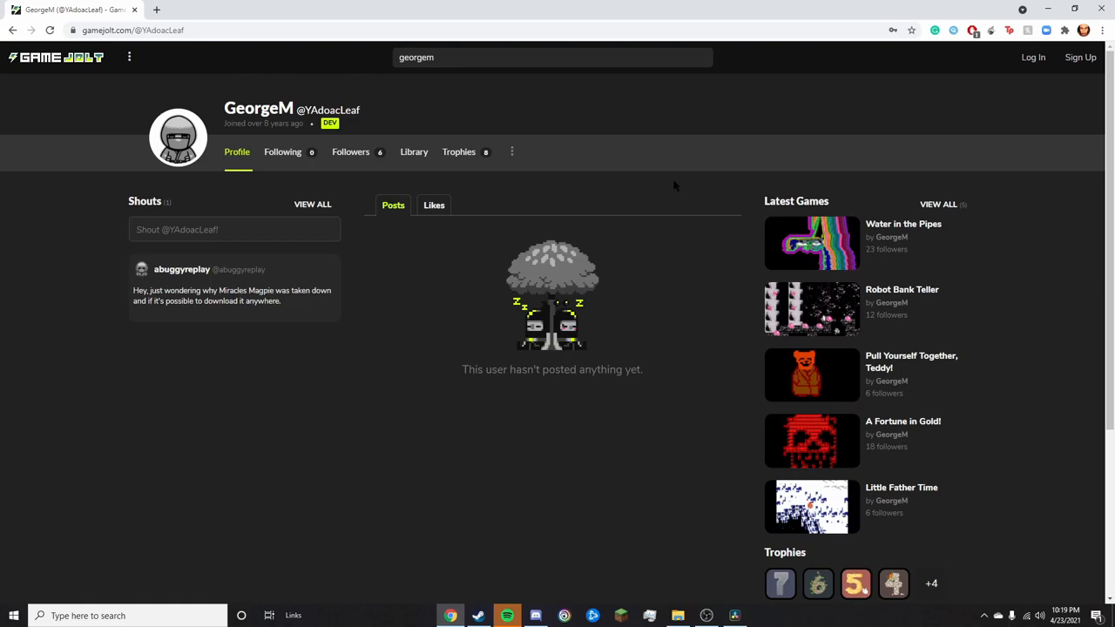
{"action": "mouse_move", "coordinate": [872, 223]}
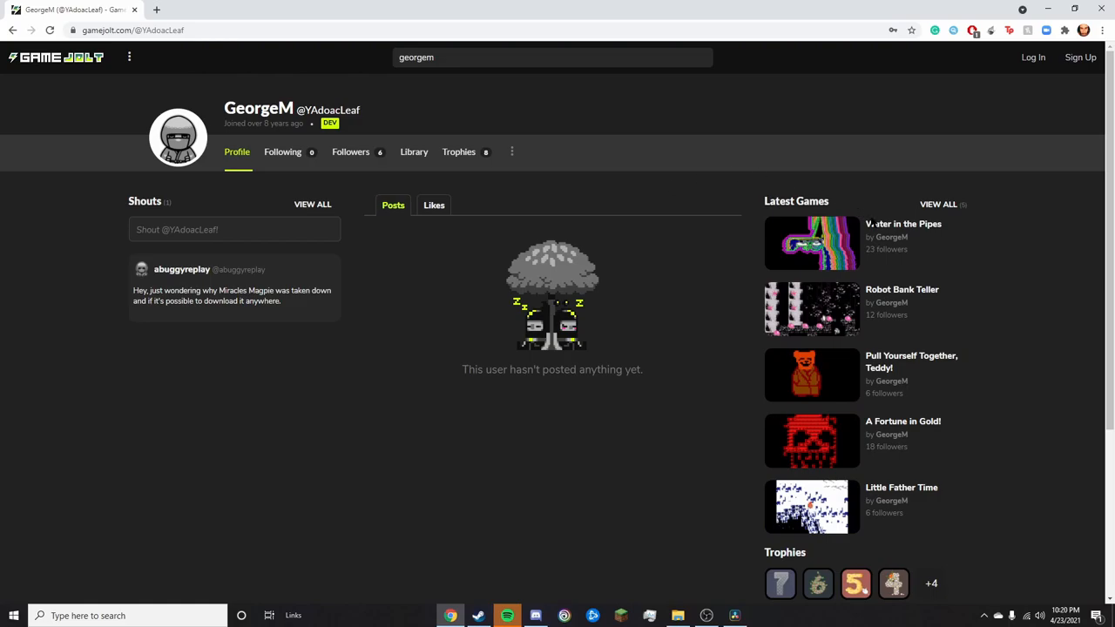
{"action": "mouse_move", "coordinate": [902, 223]}
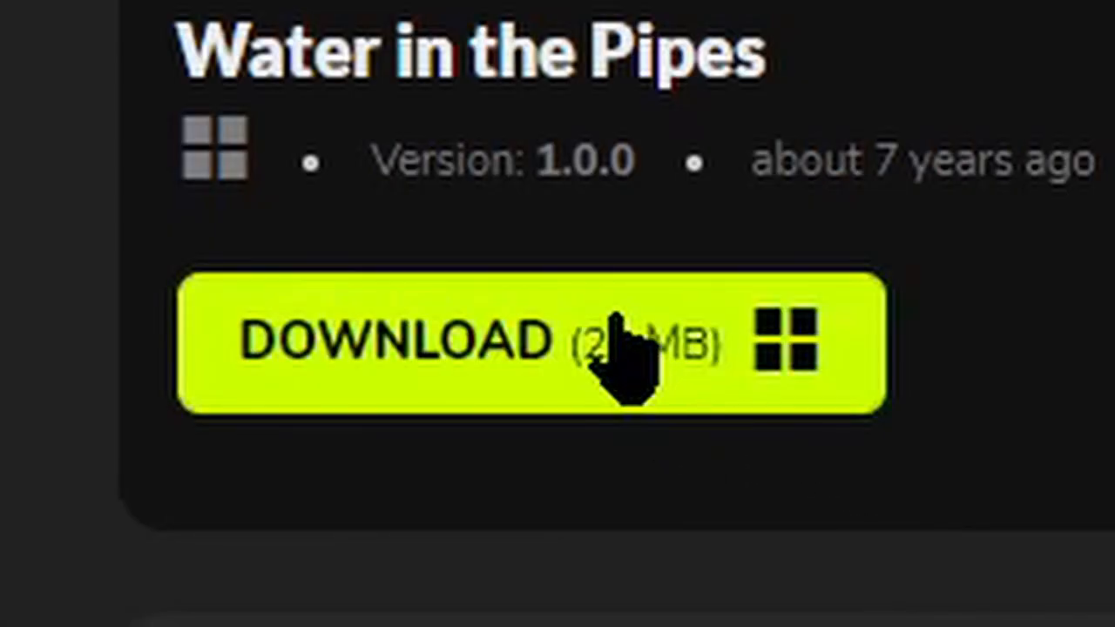
- Download the Windows build of Water in the Pipes as a RAR archive
{"action": "left_click", "coordinate": [531, 340]}
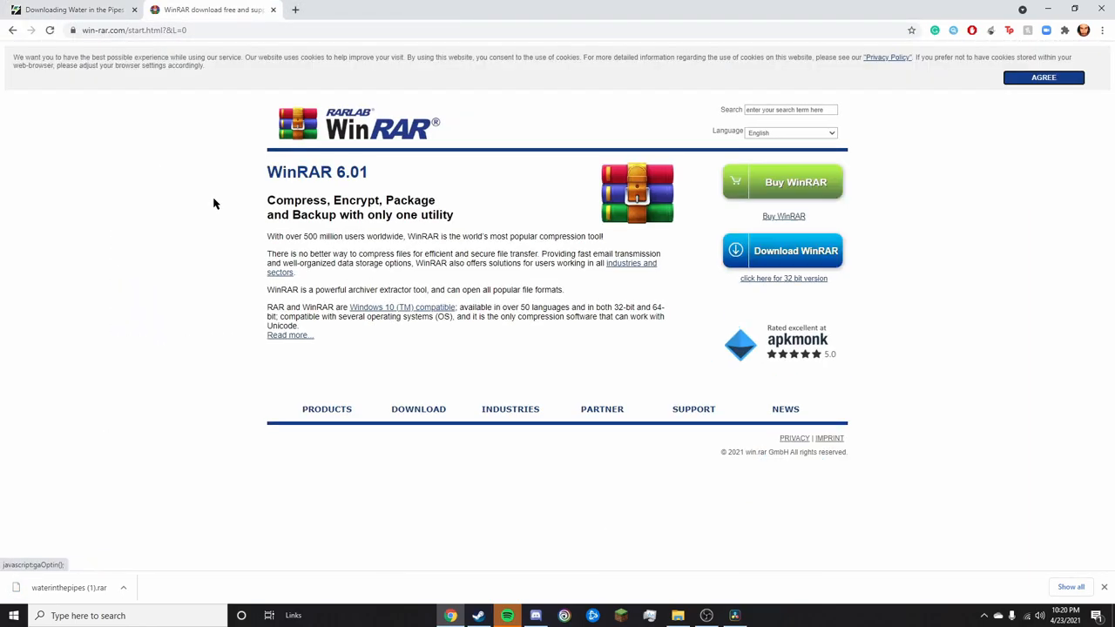
- Open the downloaded RAR in WinRAR and launch RPG_RT.exe from inside it
{"action": "left_click", "coordinate": [782, 251]}
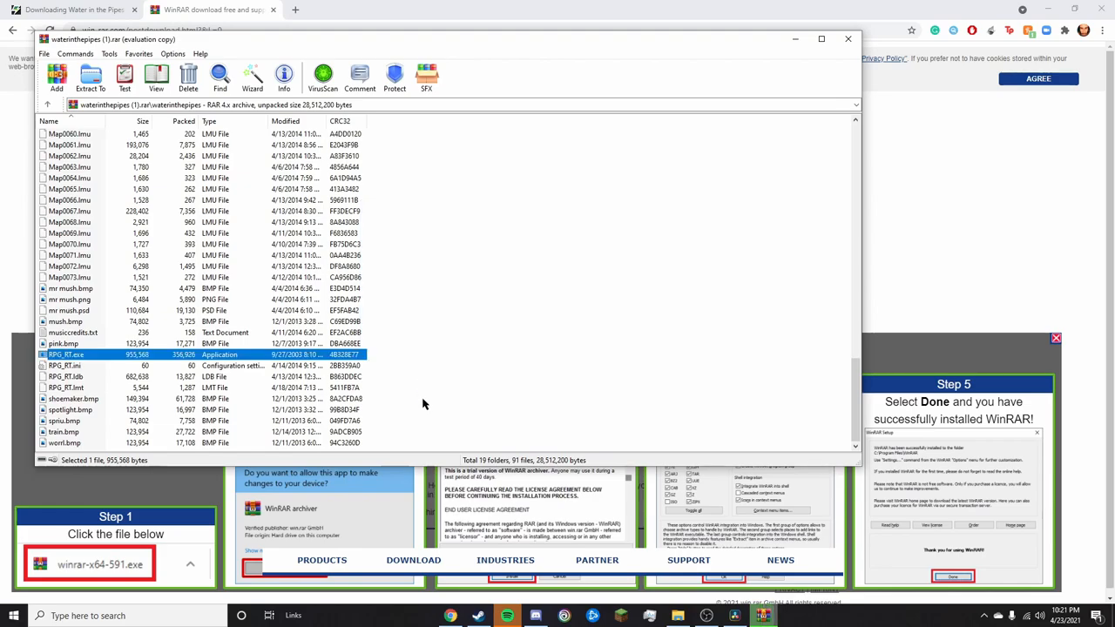
{"action": "double_click", "coordinate": [66, 355]}
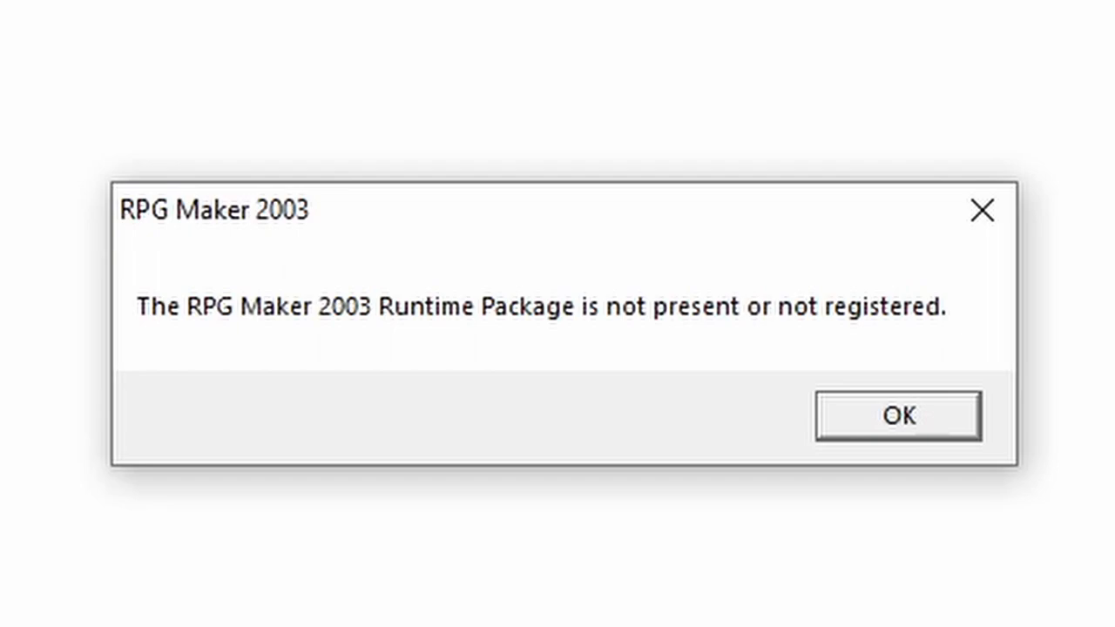
- Dismiss the RPG Maker 2003 missing runtime package error with OK
{"action": "left_click", "coordinate": [897, 414]}
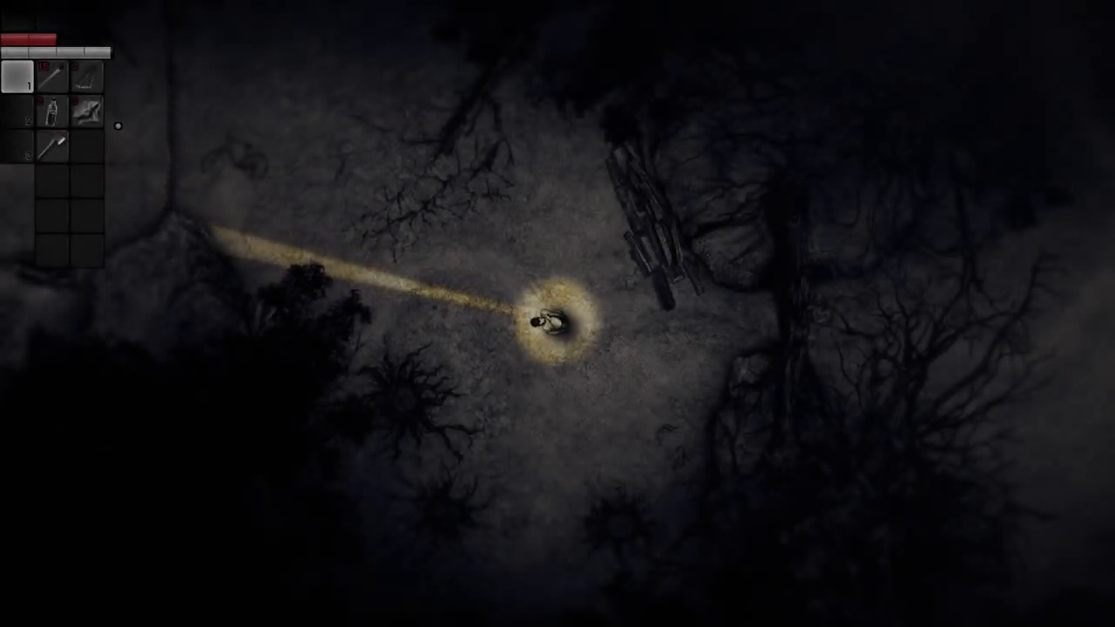
{"action": "mouse_move", "coordinate": [49, 146]}
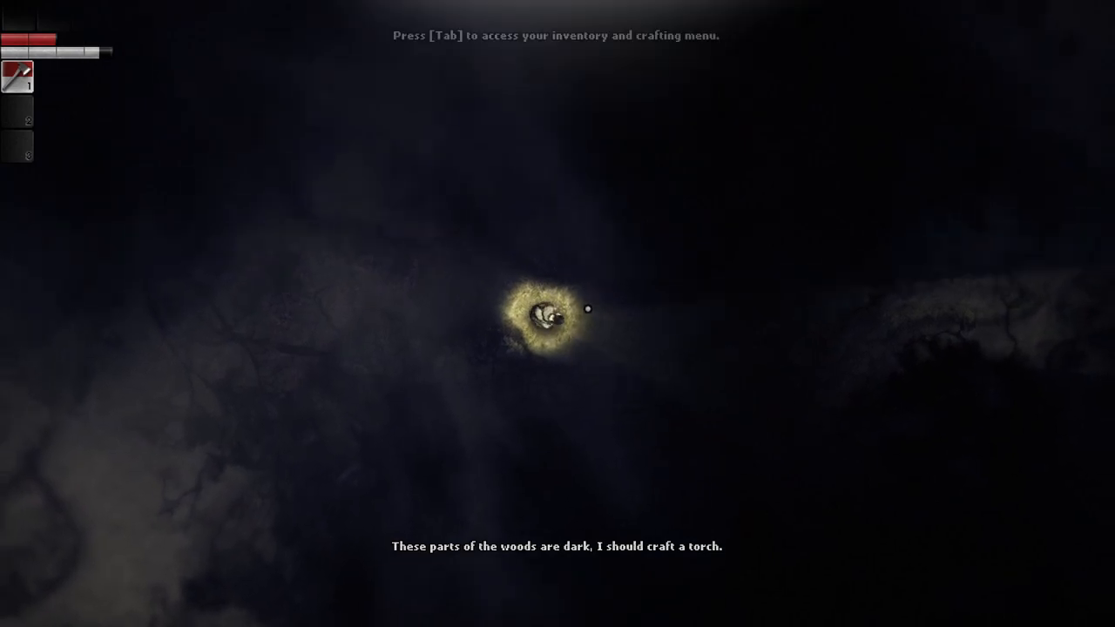
- Walk the survivor through the dark woods, collect an item, and reach the root-tangled clearing
{"action": "key", "text": "Tab"}
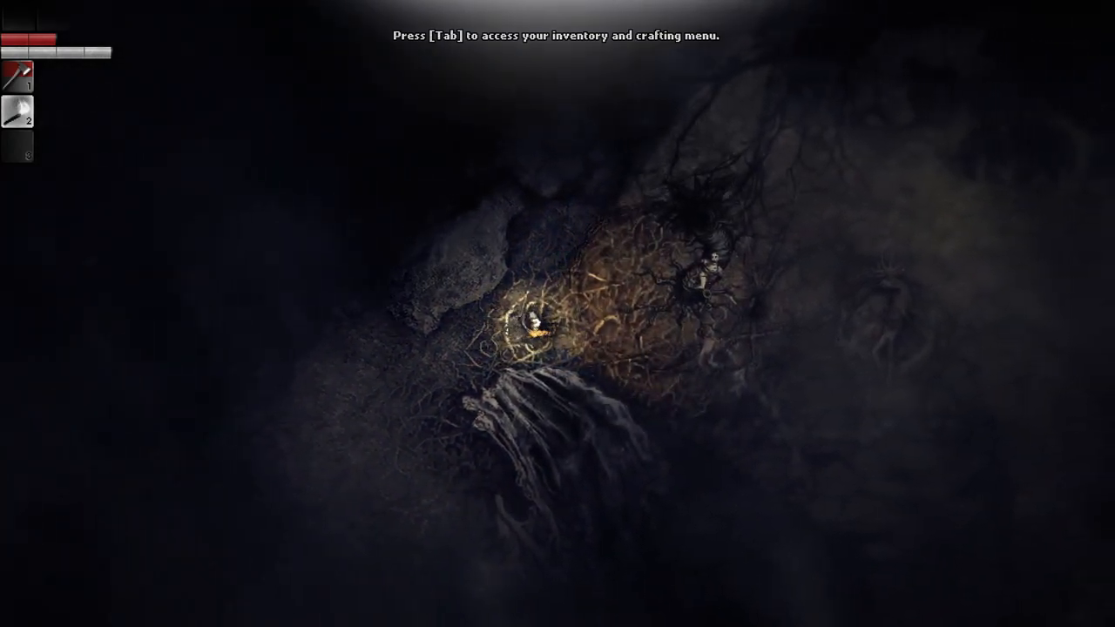
- Dismiss 'PRESS A BUTTON' on the Murder Dog title screen to reach the New Game/Password/Options menu
{"action": "left_click", "coordinate": [601, 296]}
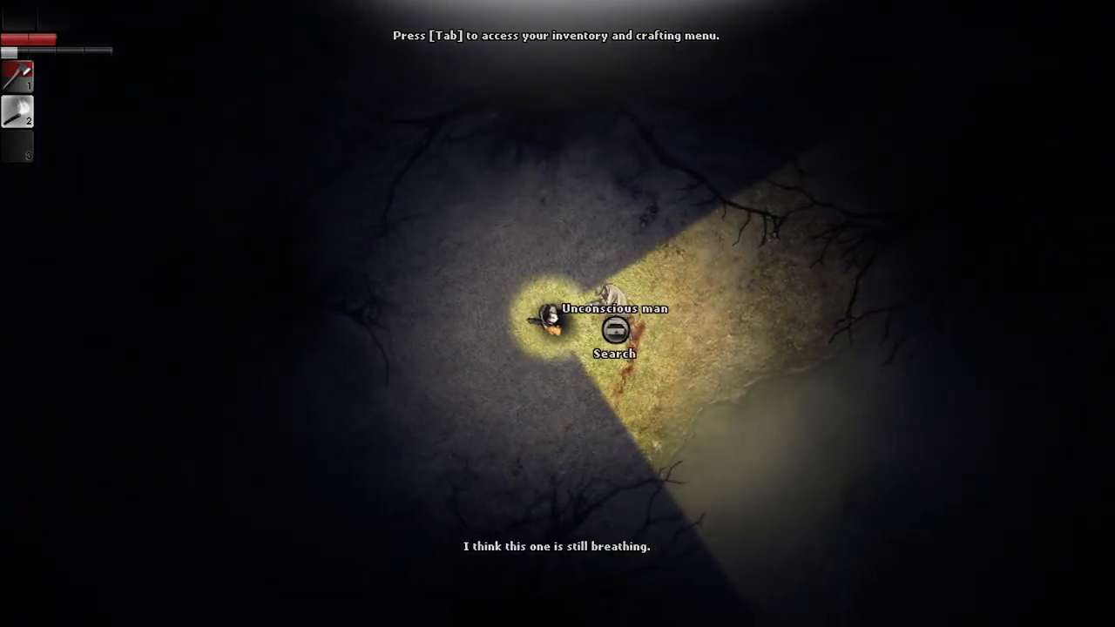
{"action": "left_click", "coordinate": [613, 334]}
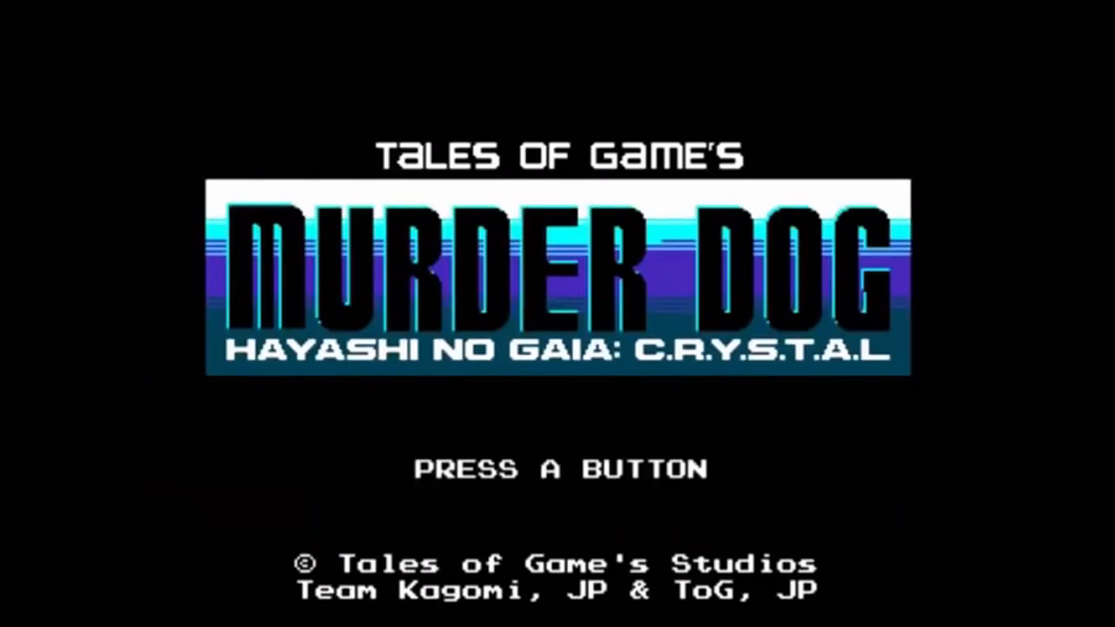
{"action": "key", "text": "enter"}
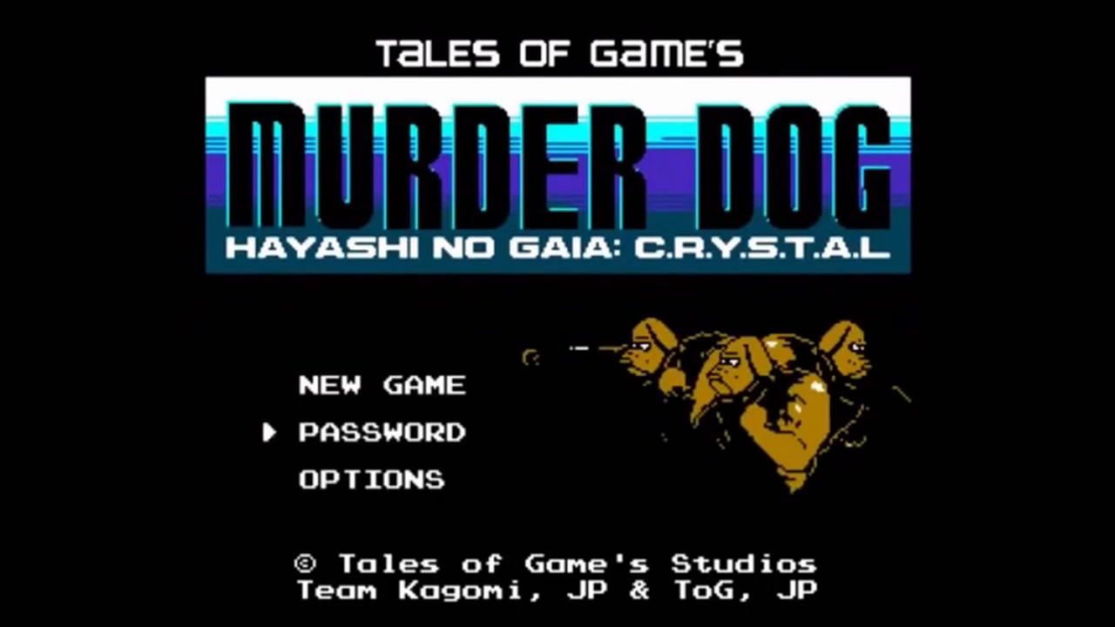